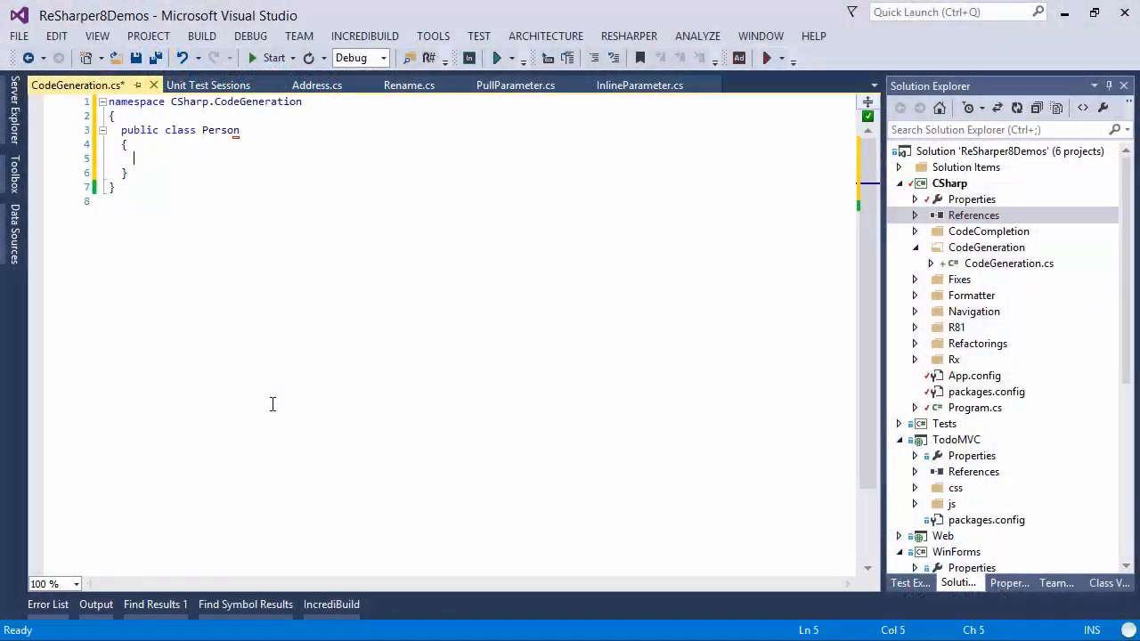
- Declare 'private int id;' with Name and Age auto-properties, then start the ctor template
type("private int i;")
type("public string Name { get; set; ")
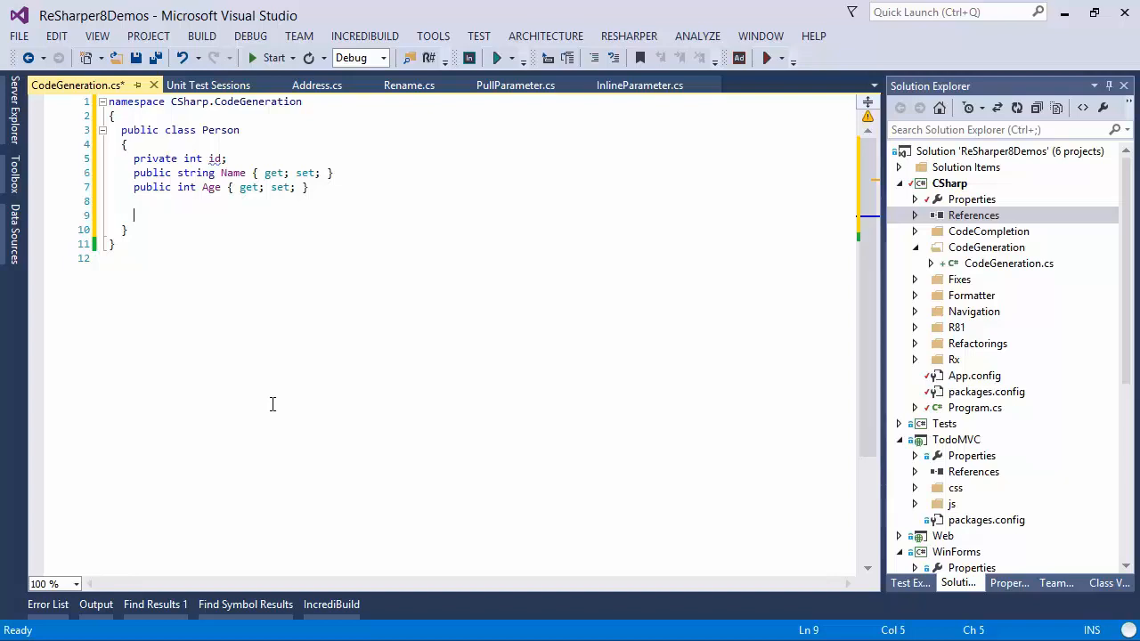
type("ctor")
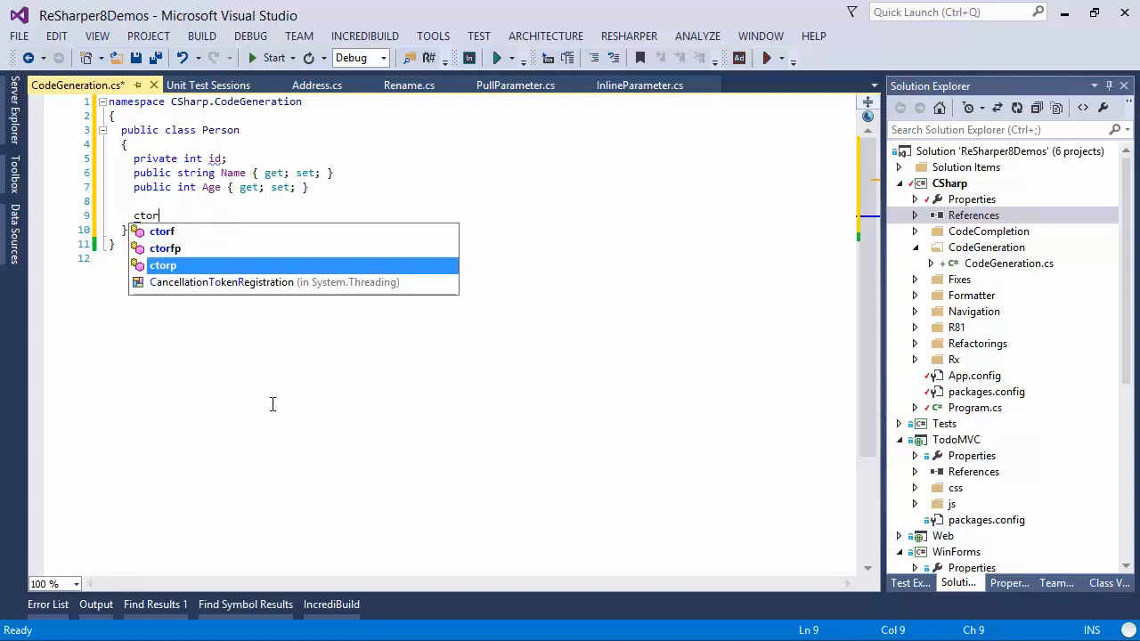
- Insert the ctorfp template, generating a constructor that initialises id, Name and Age
key("Up")
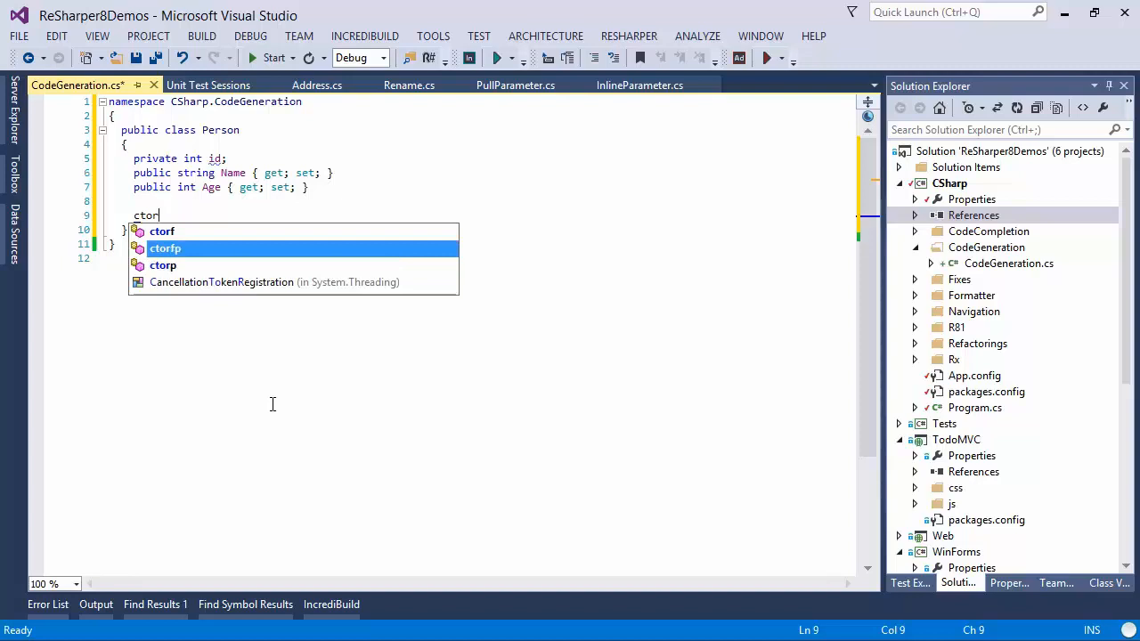
key("Tab")
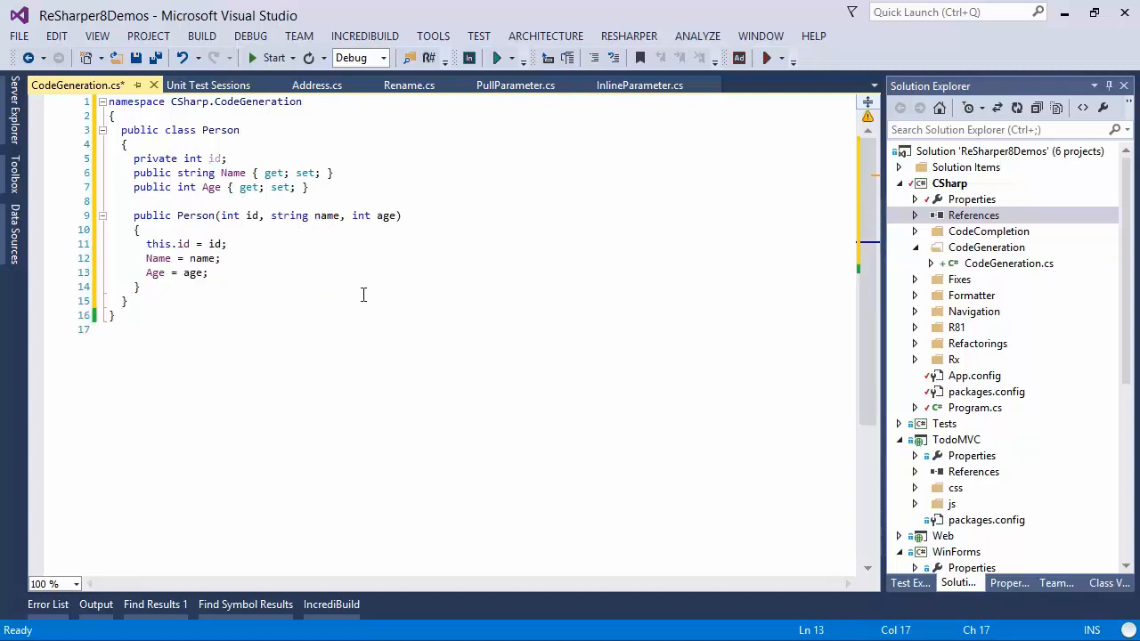
mouse_move(162, 291)
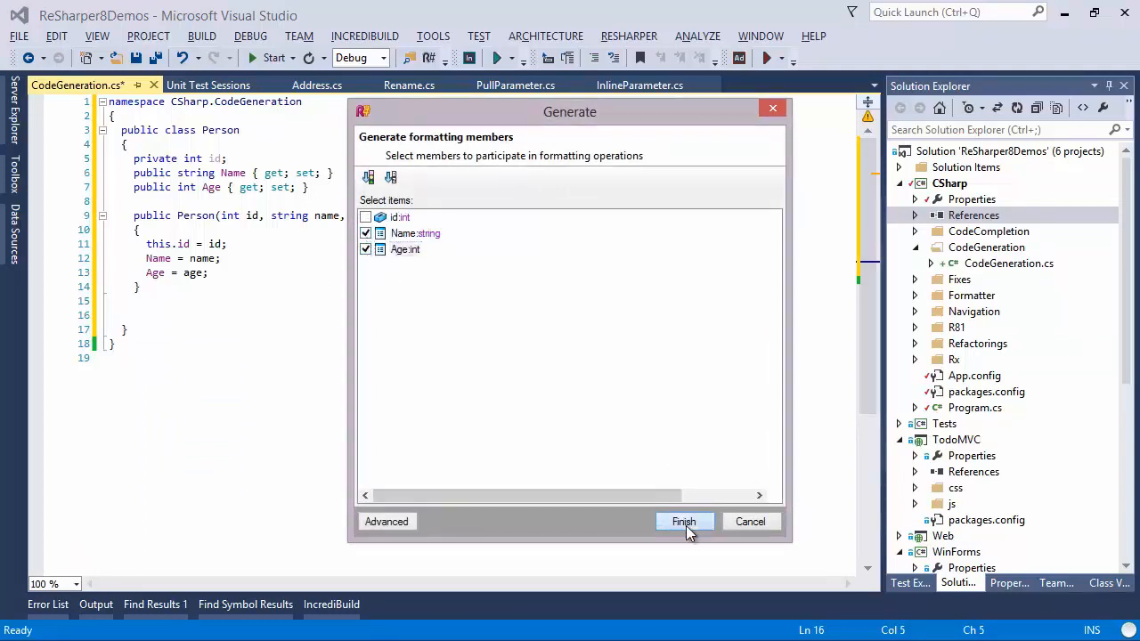
- Generate a ToString formatting member from Name and Age with ReSharper
left_click(684, 521)
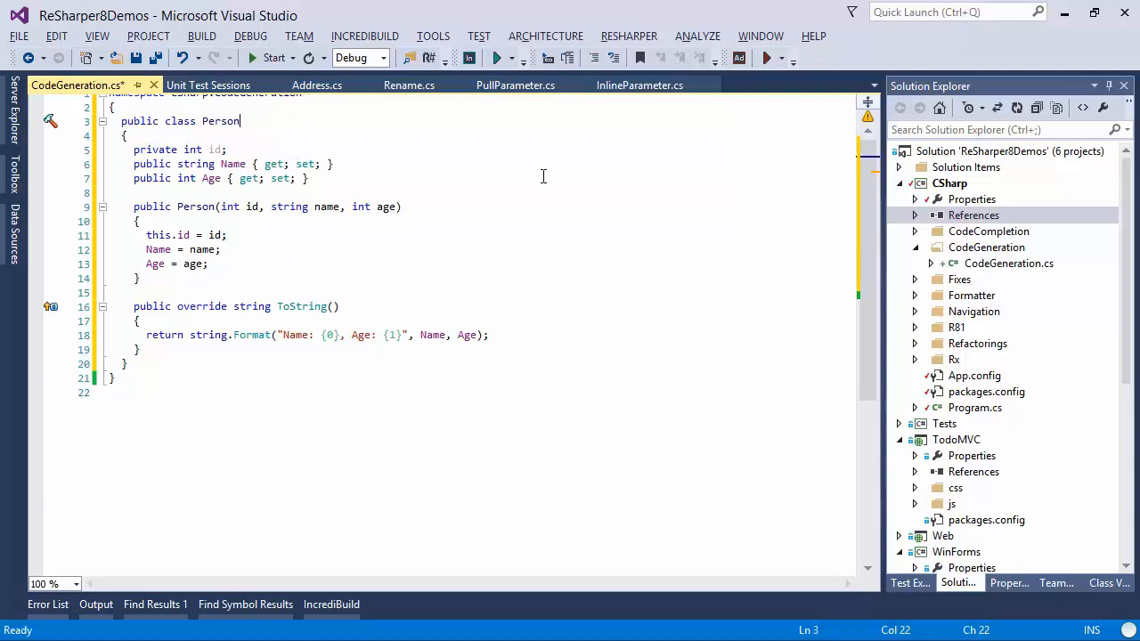
mouse_move(565, 173)
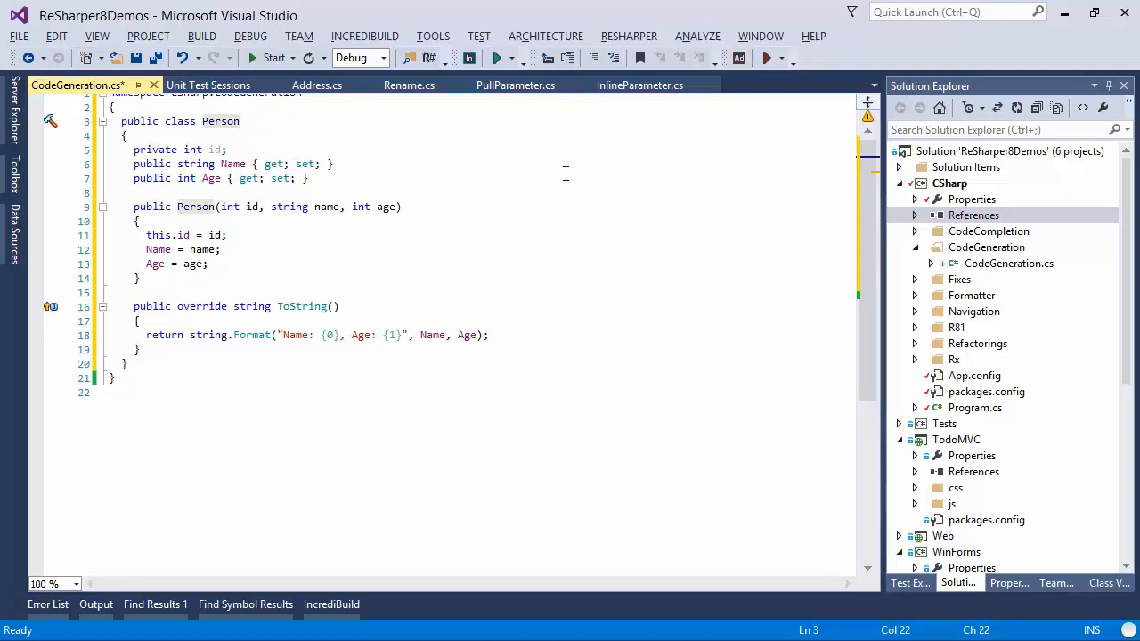
- Add ': INotifyPropertyChanged' to Person and generate its PropertyChanged event and OnPropertyChanged invocator
type(": i")
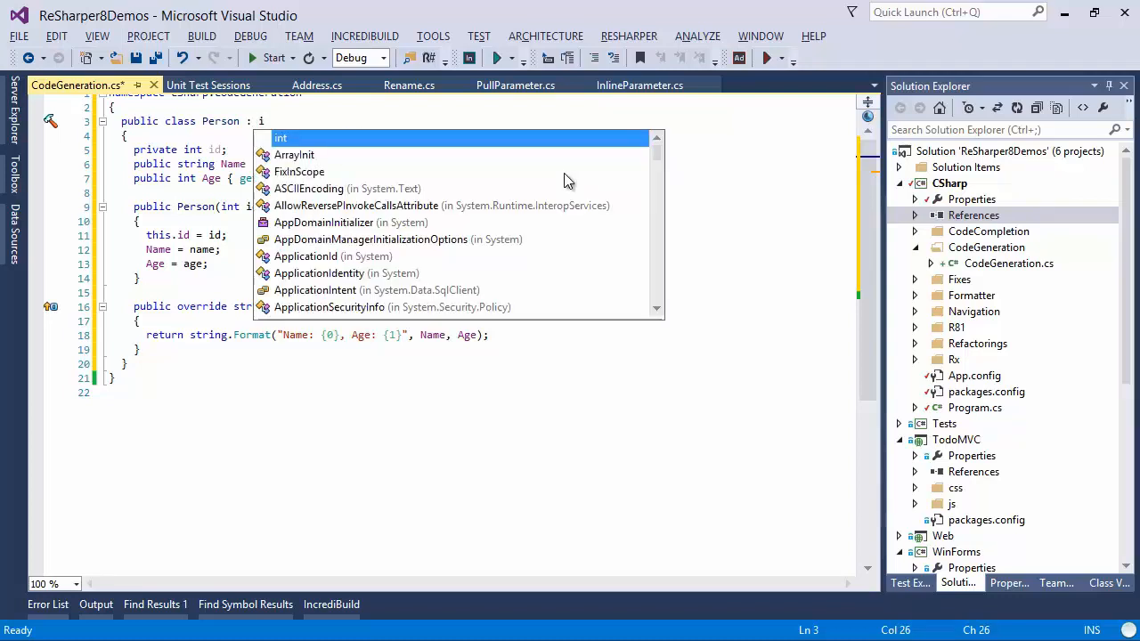
type("npc")
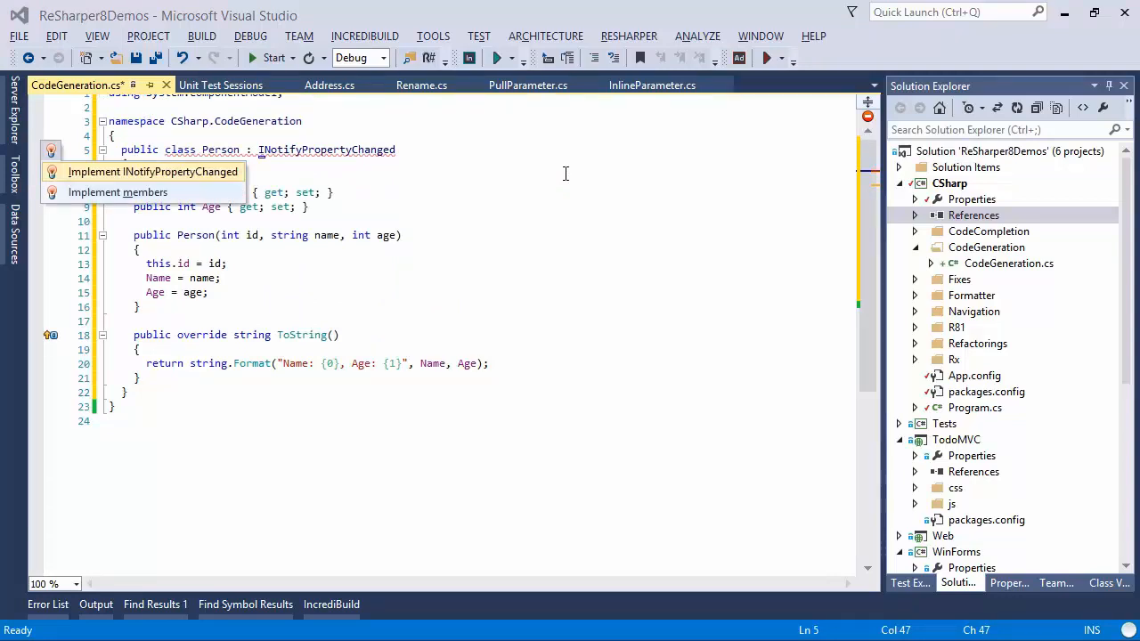
left_click(153, 171)
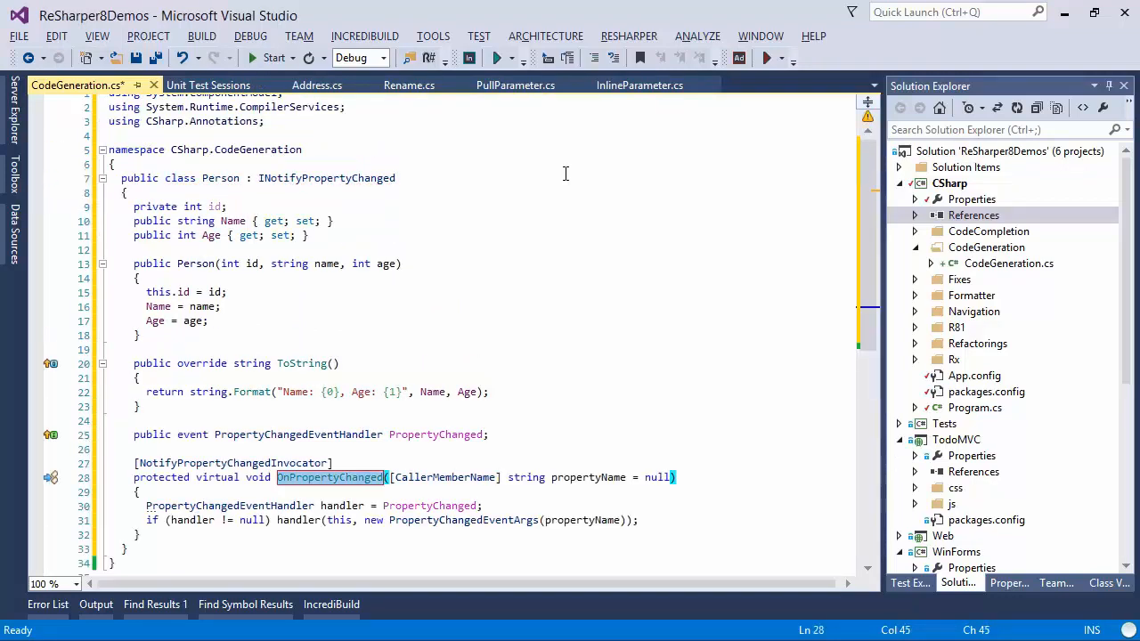
scroll("down", 3)
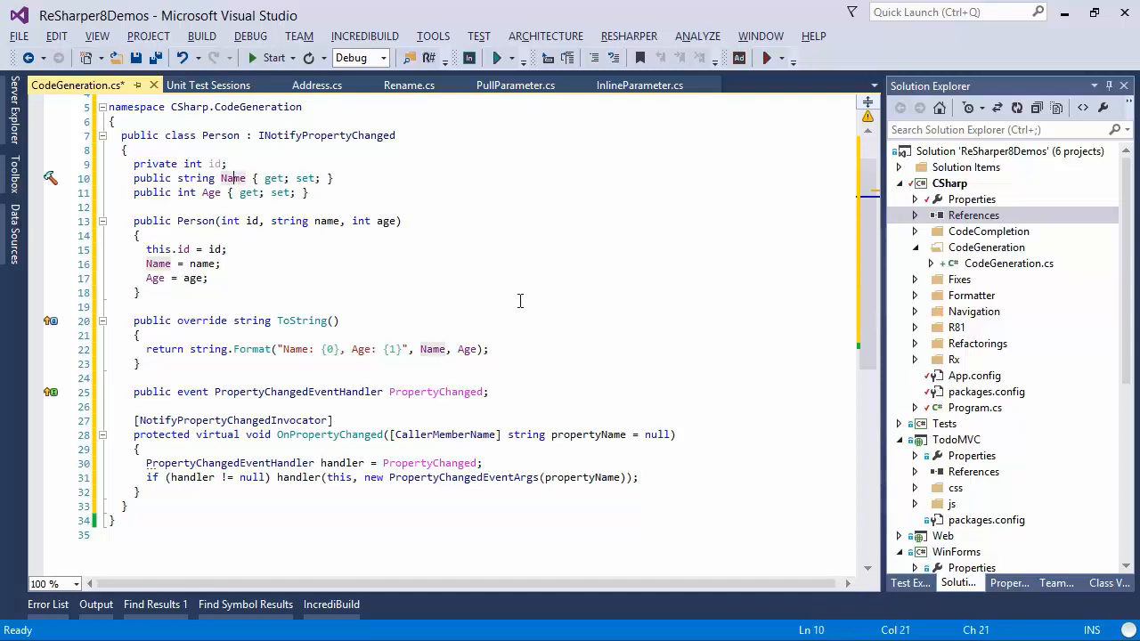
- Convert Name to a property with change notification backed by a private name field
key("Alt+Enter")
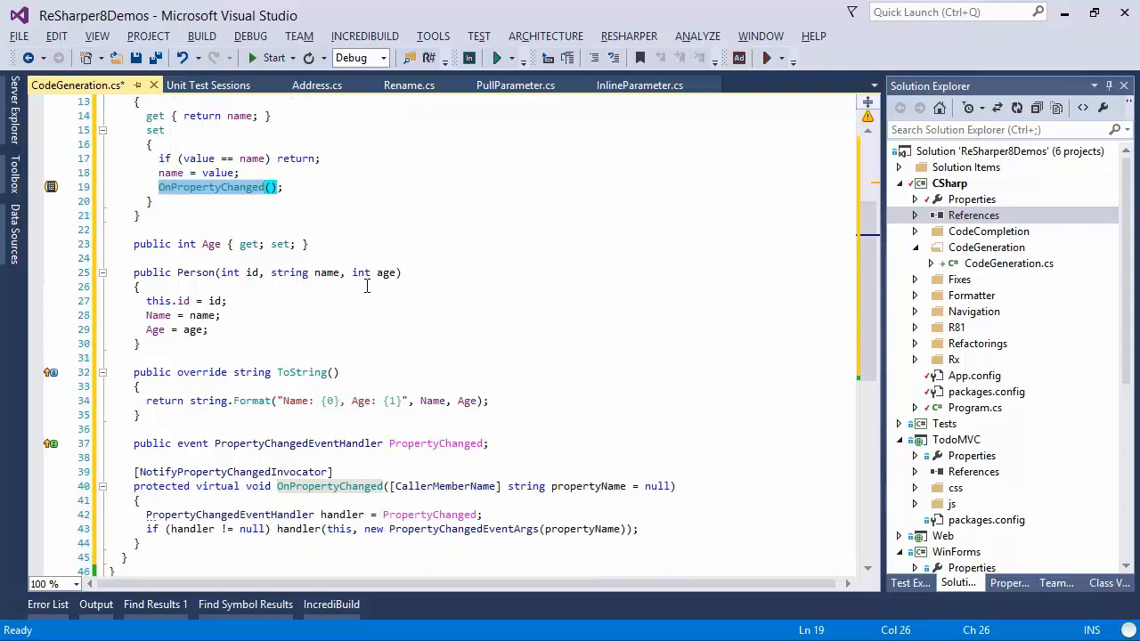
scroll("up", 3)
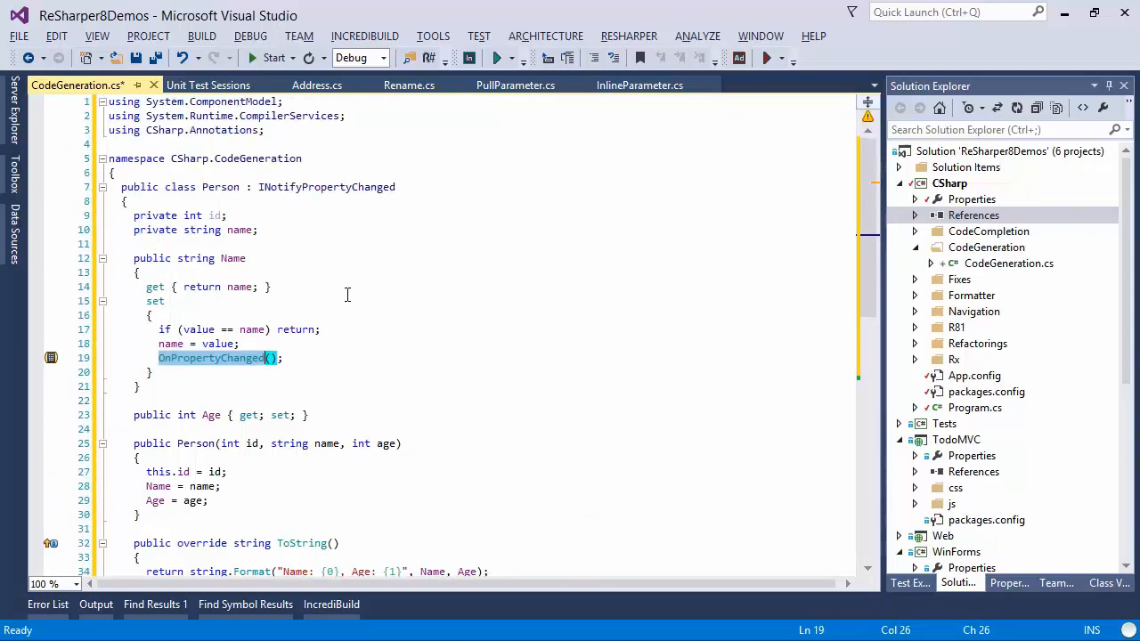
- Generate Equals, GetHashCode, ==/!= operators and IEquatable<Person> comparing name and Age
key("Alt+Insert")
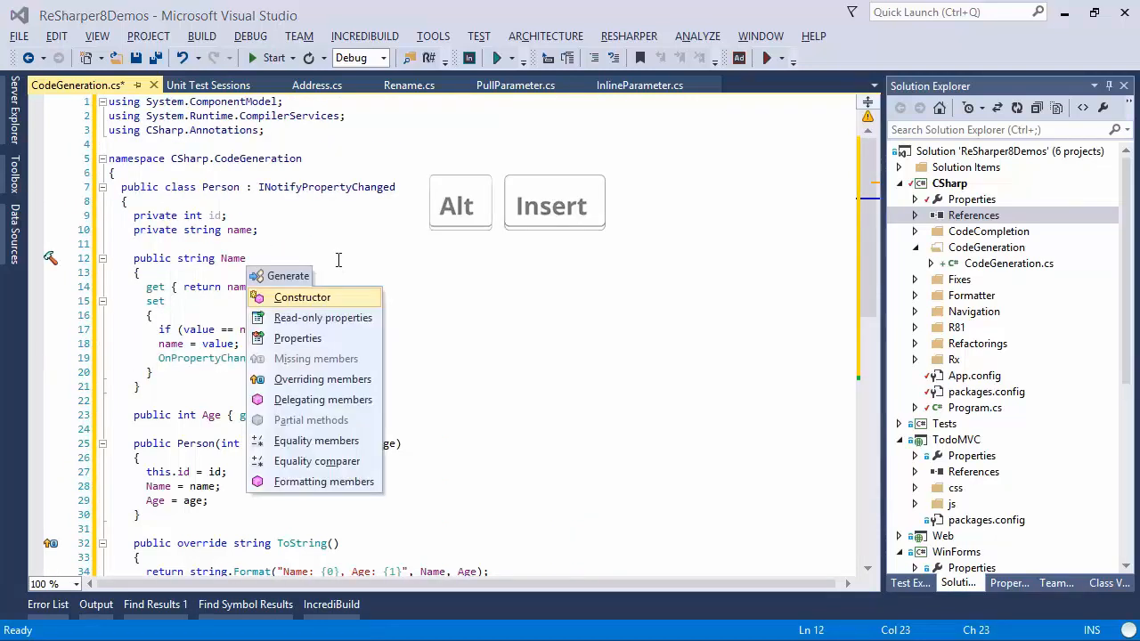
left_click(316, 440)
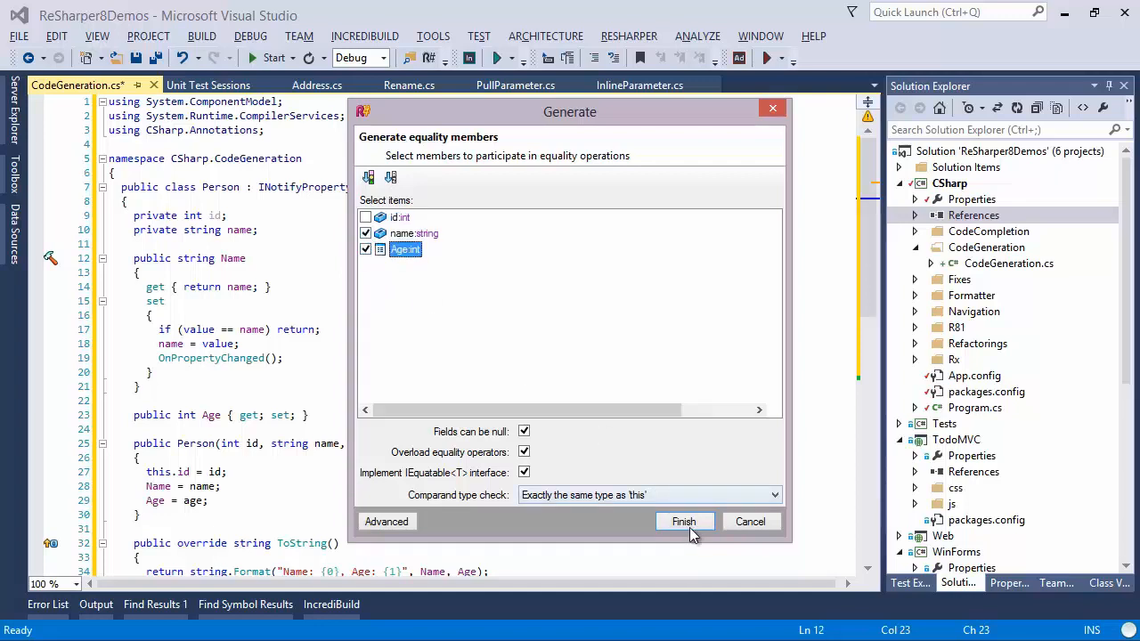
left_click(683, 521)
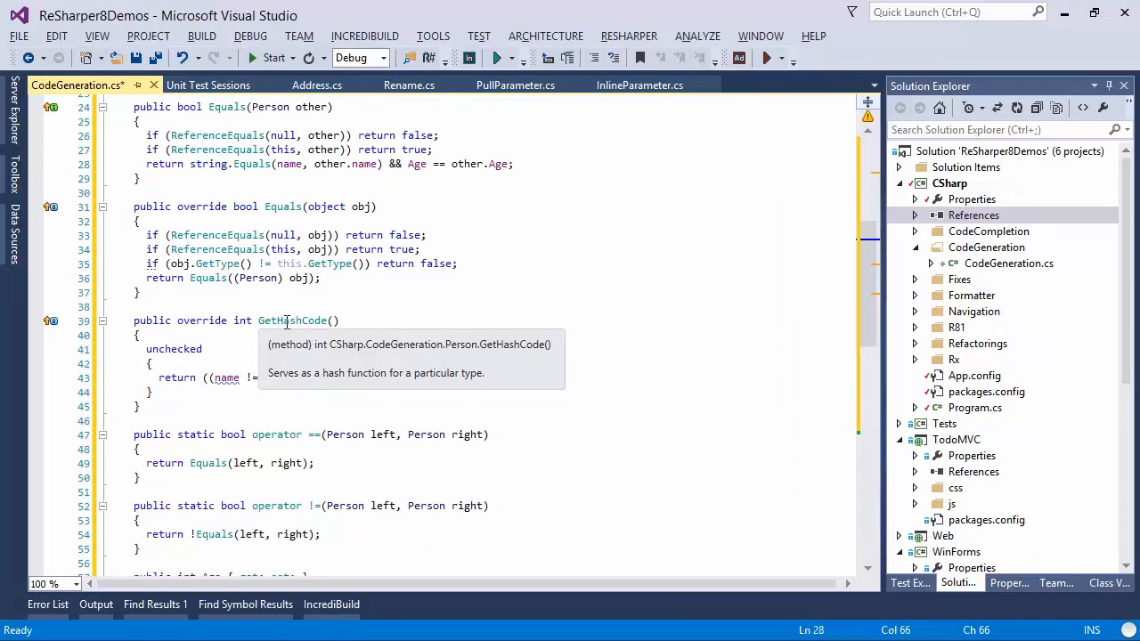
scroll("down", 3)
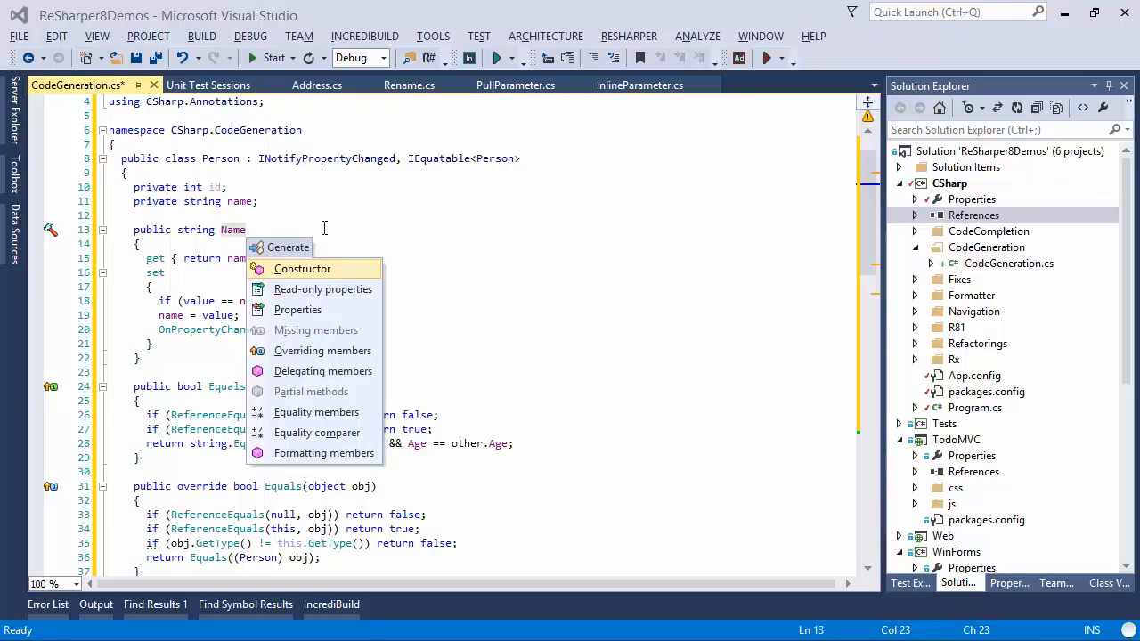
- Generate an id-only IDEqualityComparer and select the static IDComparer property name
left_click(317, 433)
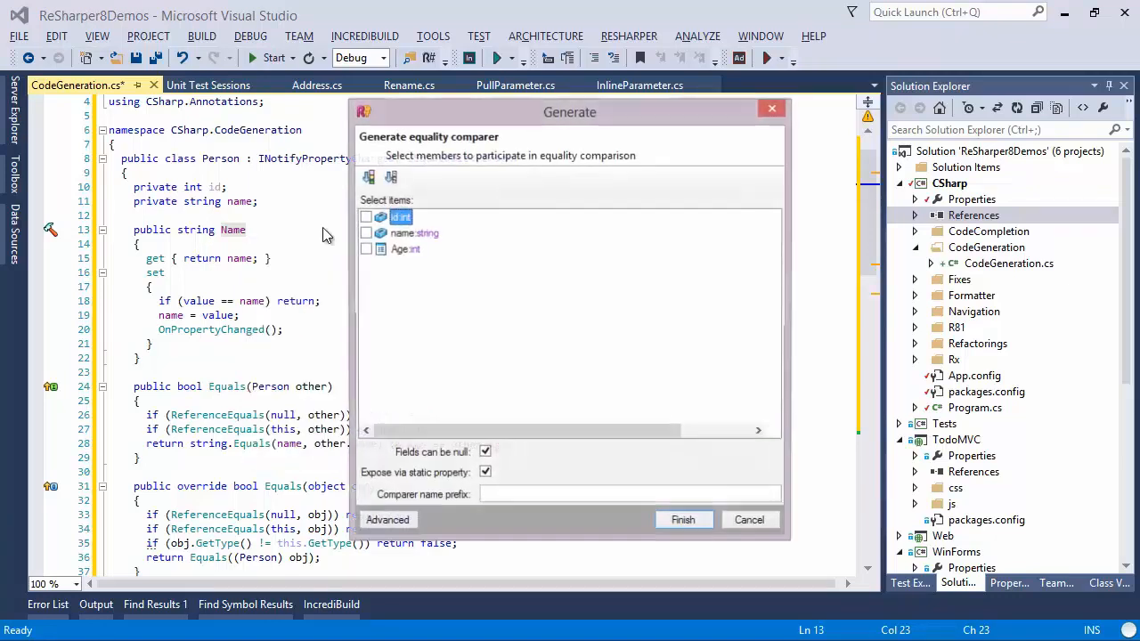
left_click(365, 217)
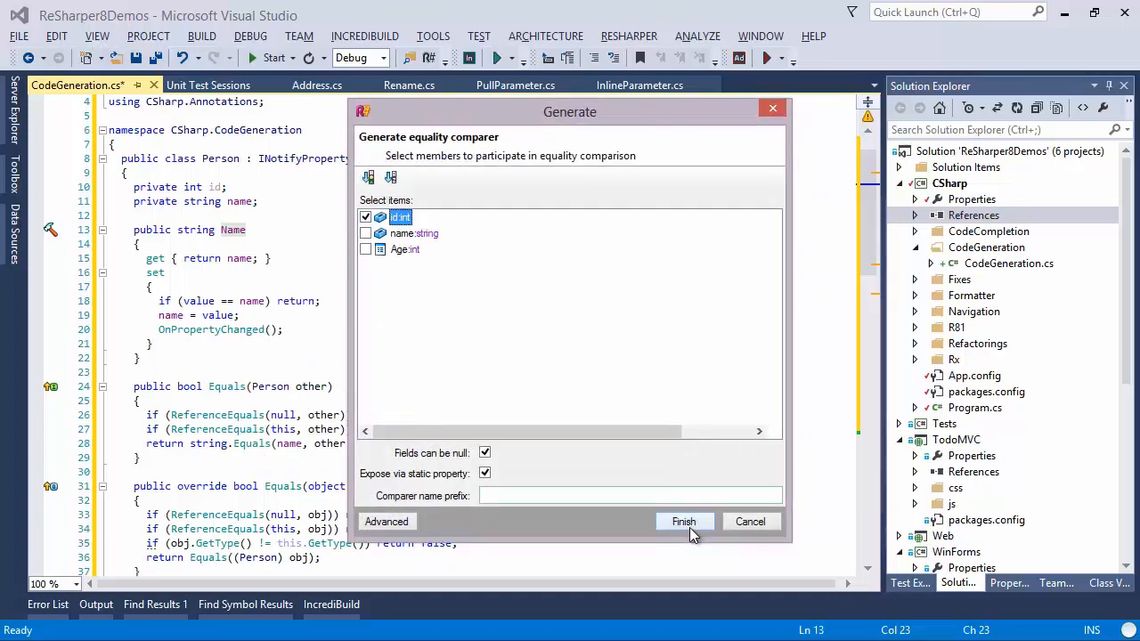
left_click(684, 521)
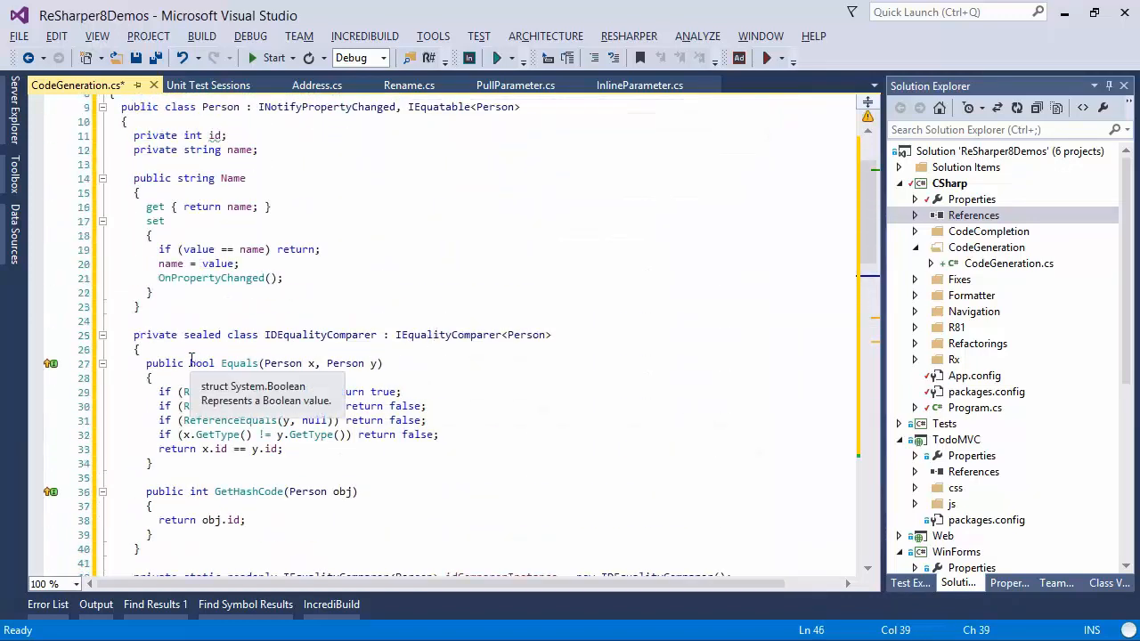
mouse_move(332, 335)
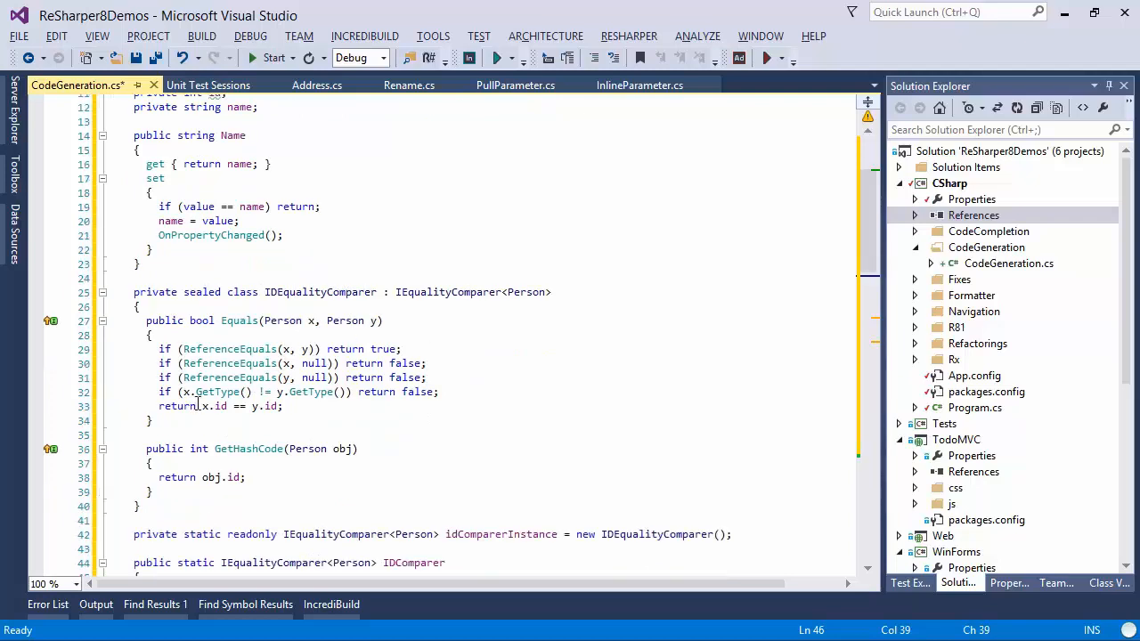
left_click(204, 406)
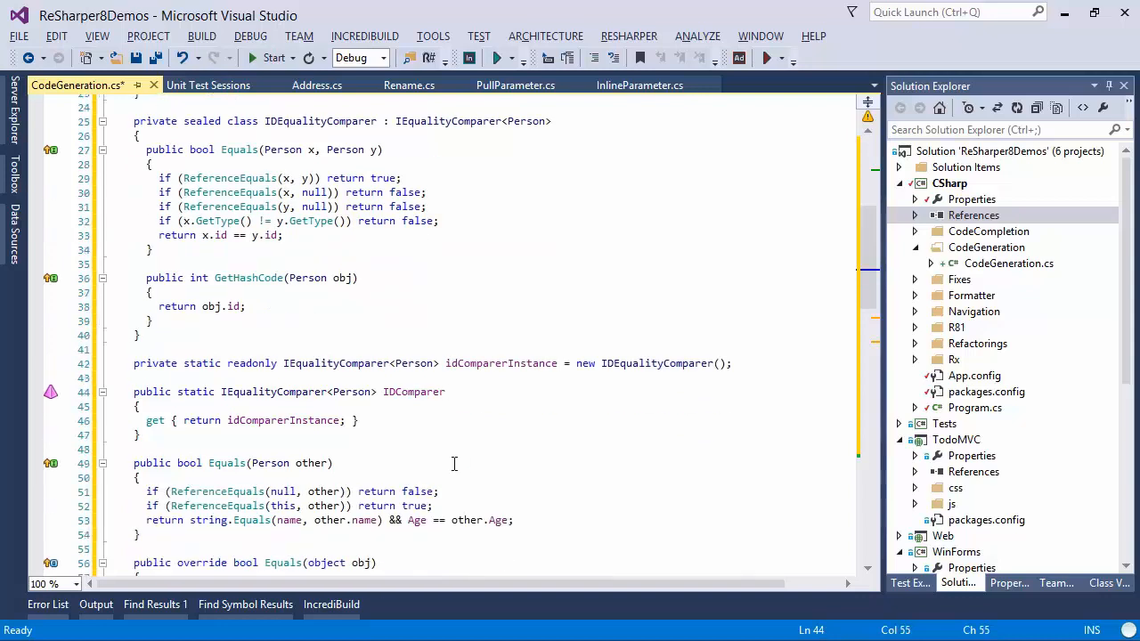
double_click(412, 390)
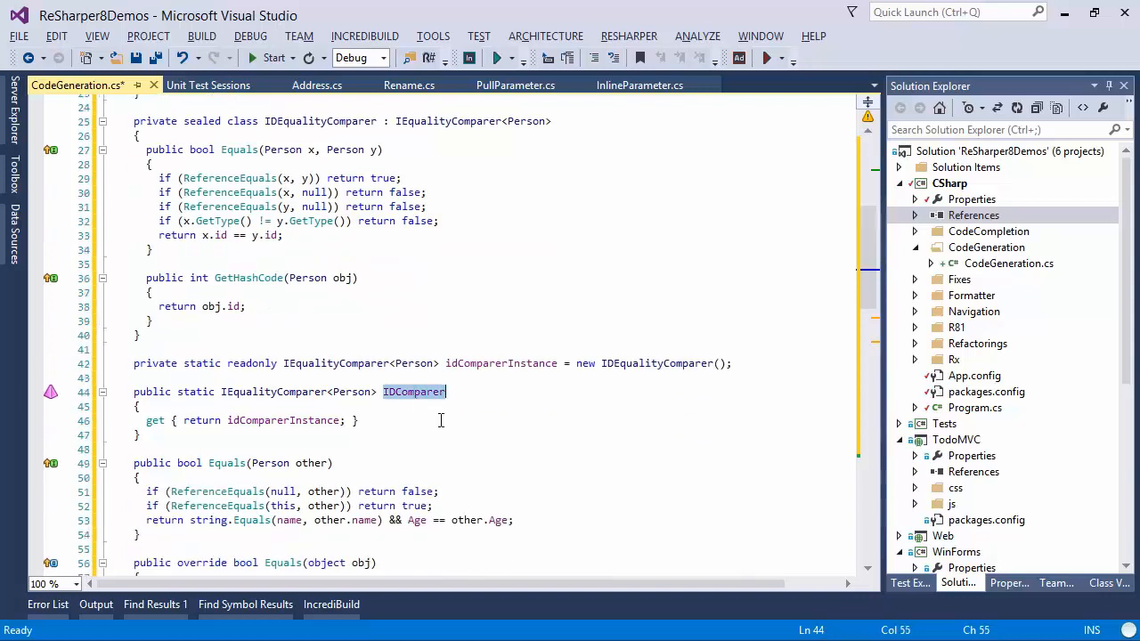